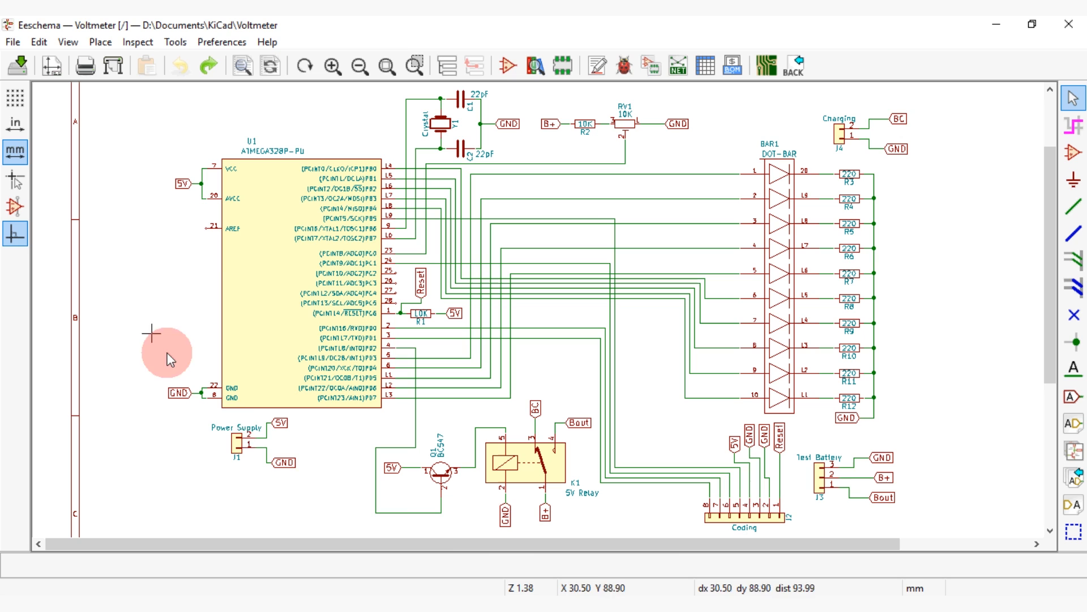
pyautogui.moveTo(923, 396)
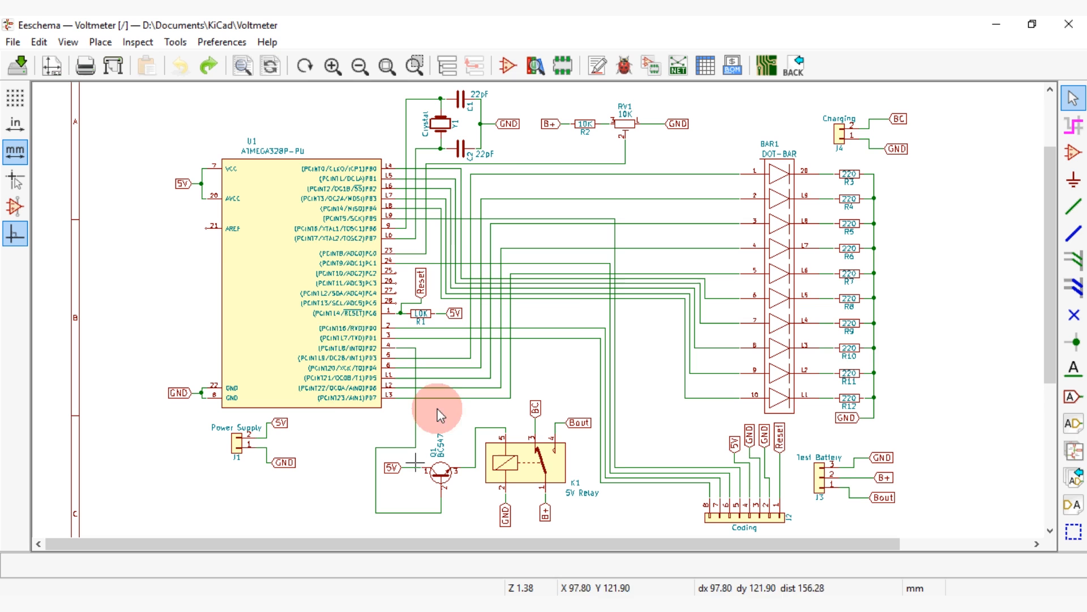
pyautogui.moveTo(807, 418)
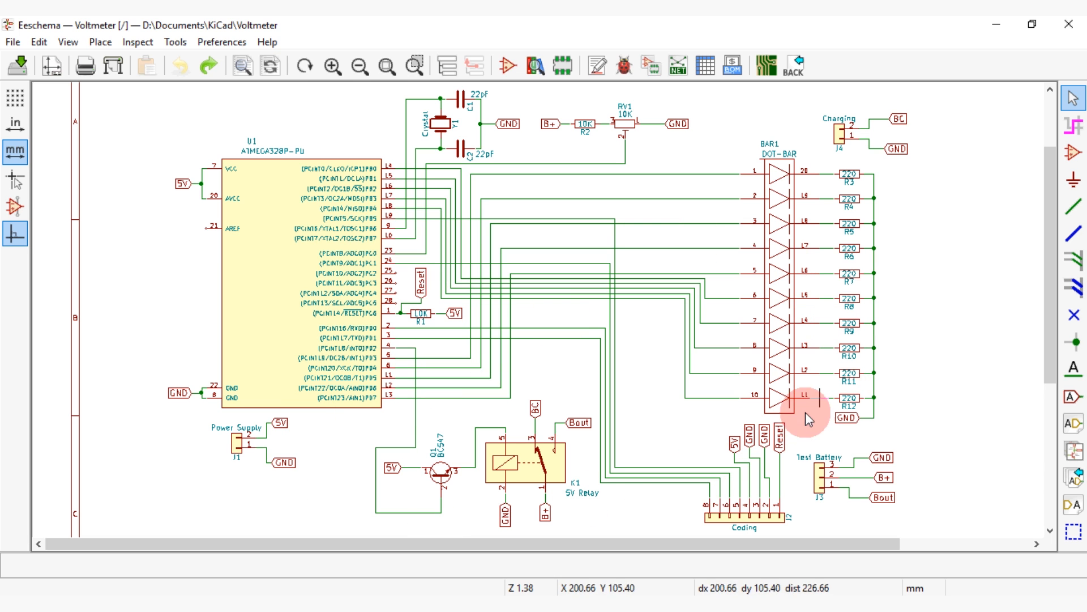
pyautogui.moveTo(298, 305)
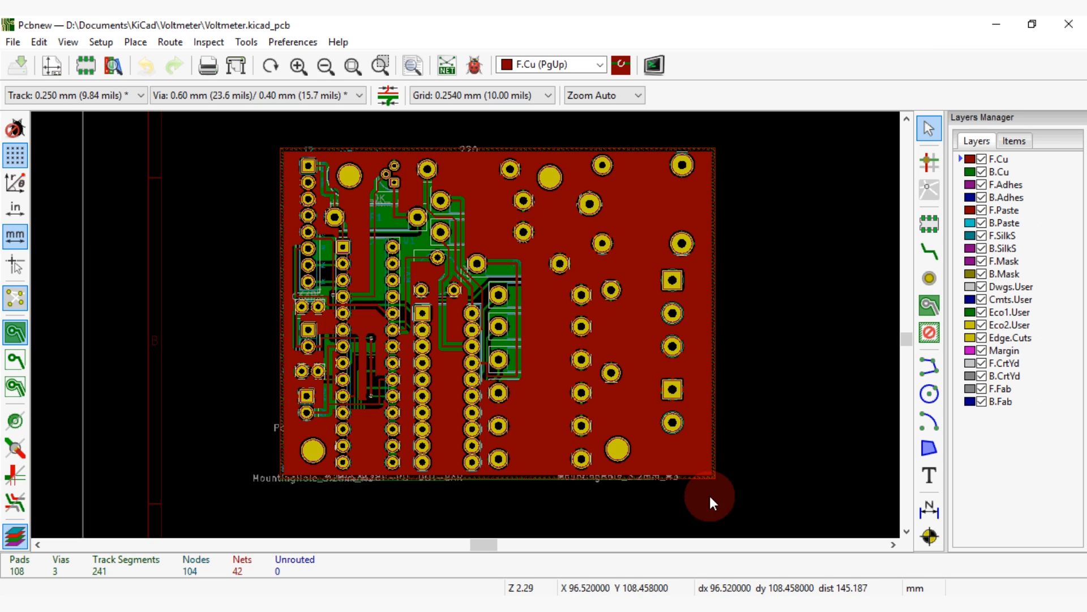
pyautogui.moveTo(235, 170)
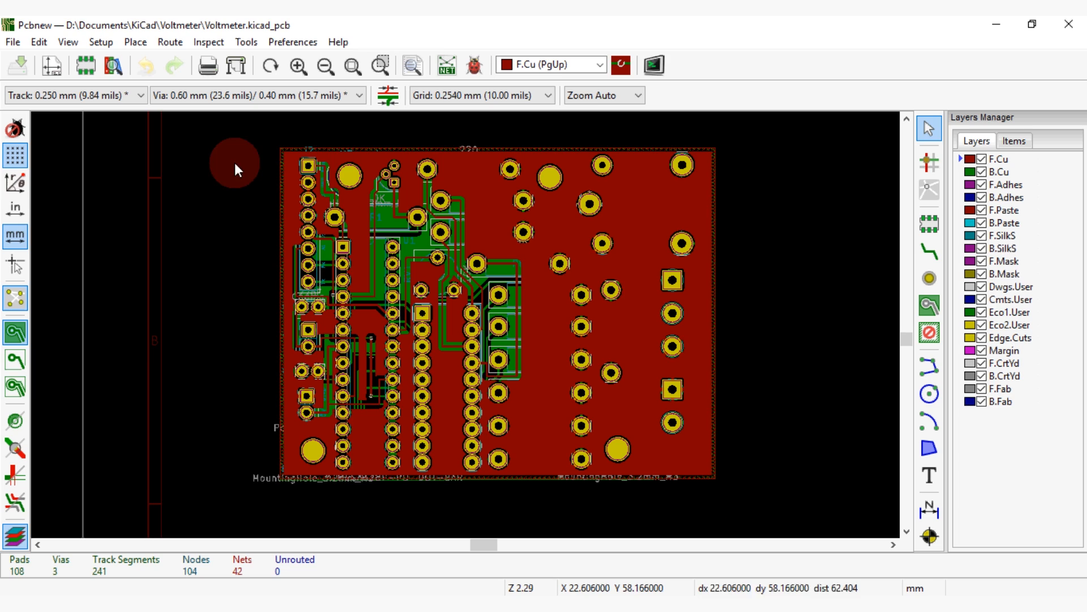
# Browse the JLCPCB site and scroll through its front page
pyautogui.click(651, 66)
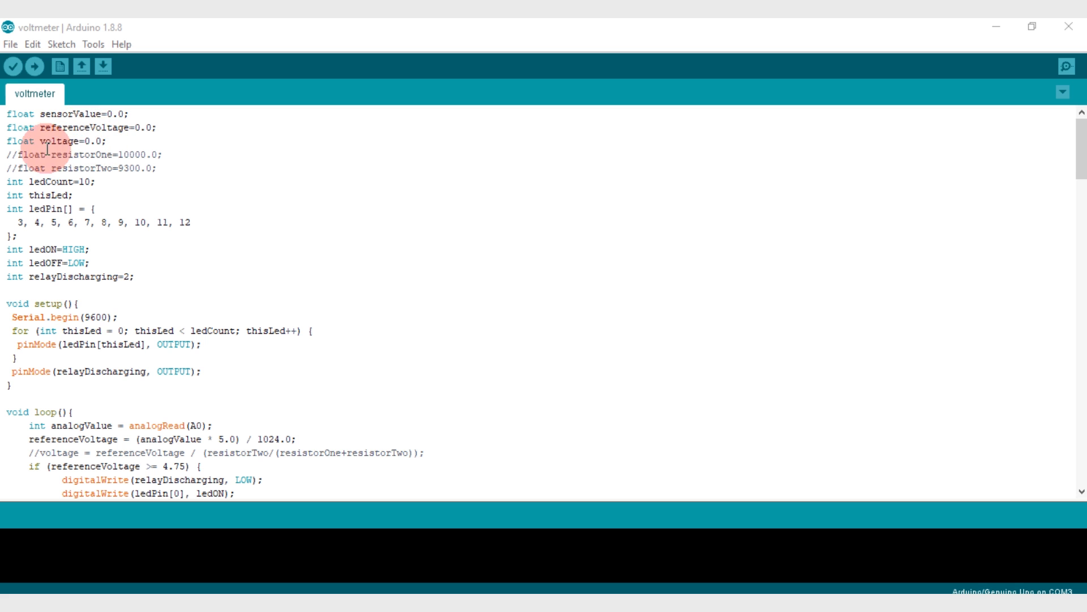
pyautogui.click(147, 345)
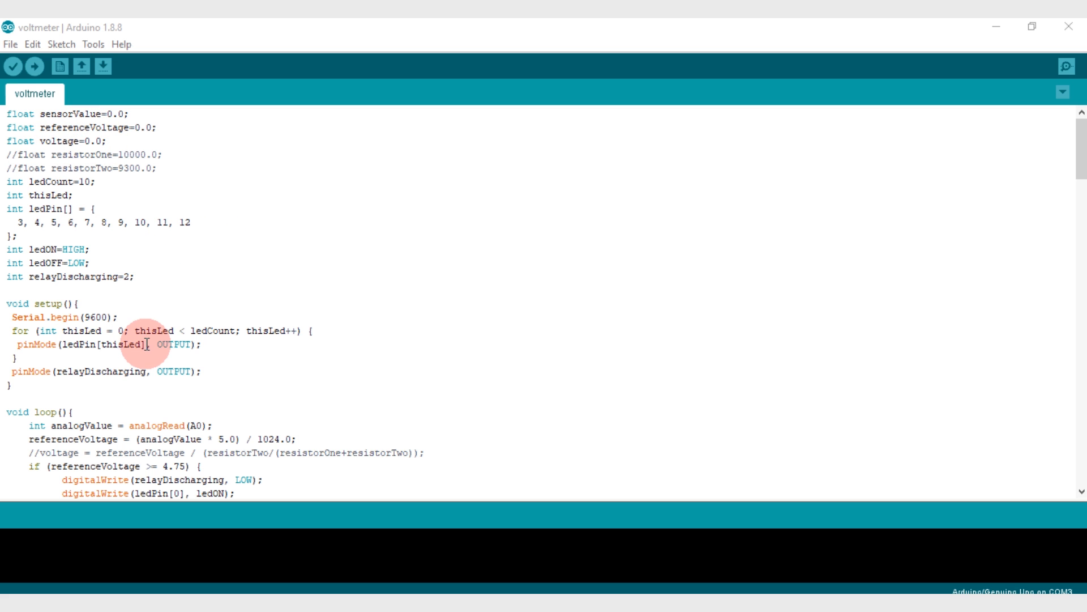
pyautogui.scroll(-3)
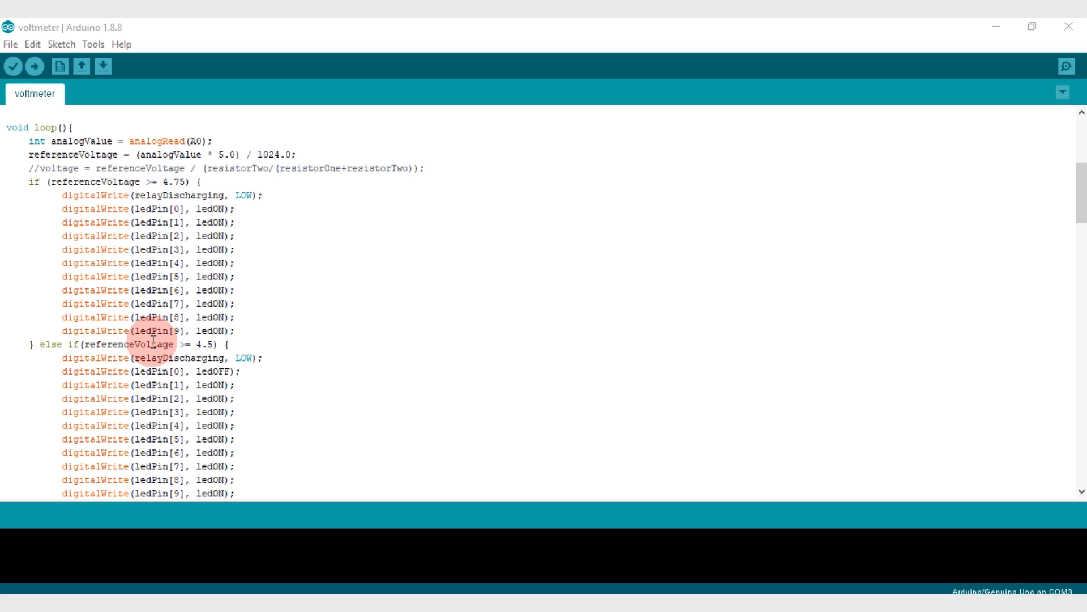
pyautogui.scroll(-3)
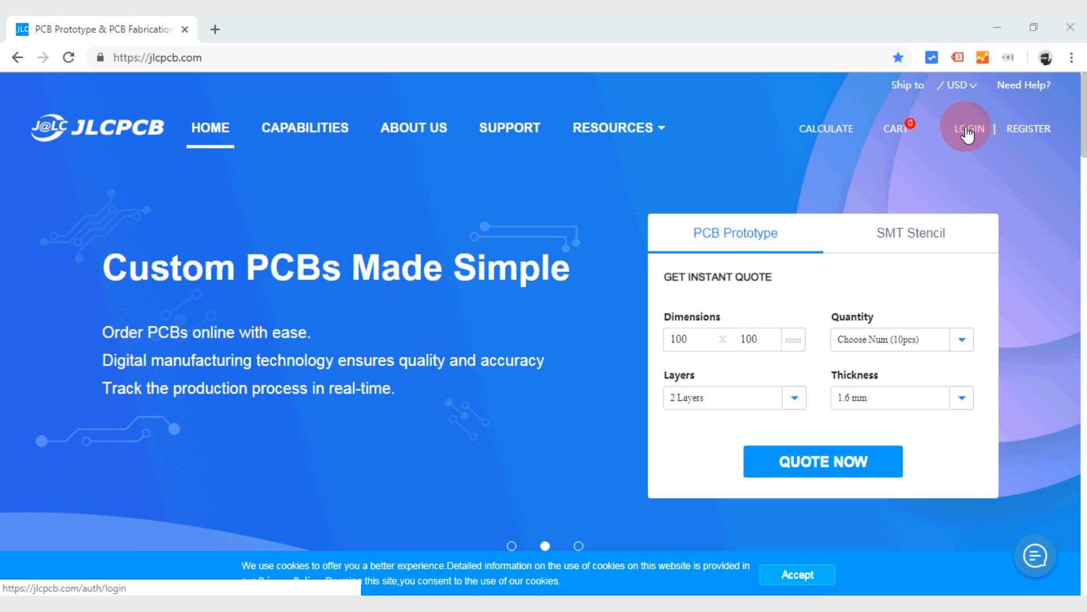
# Sign in to the JLCPCB account and go to the PCB order page
pyautogui.click(966, 128)
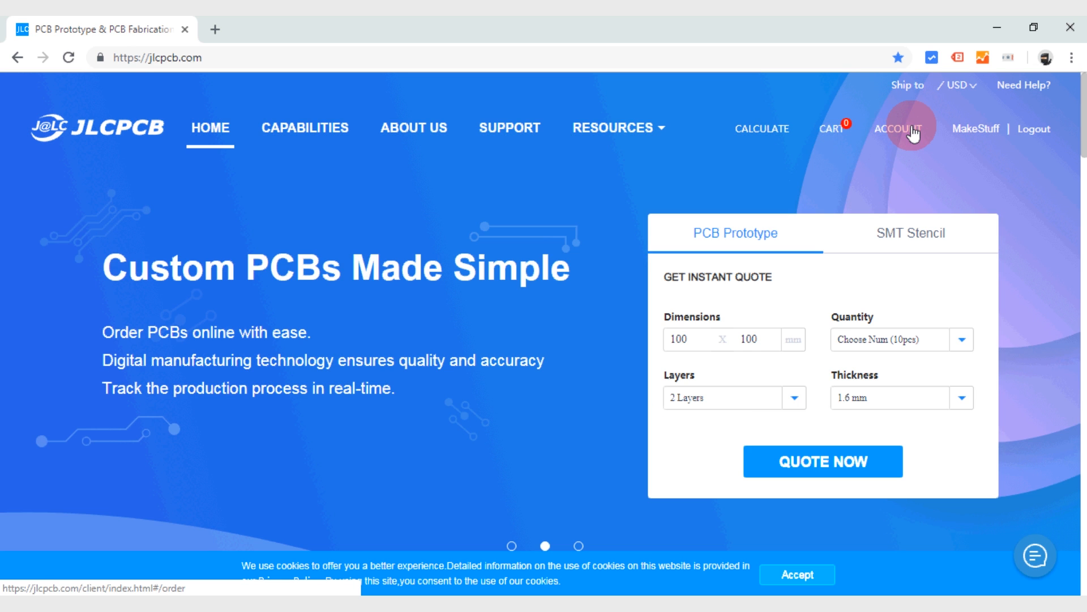
pyautogui.click(822, 461)
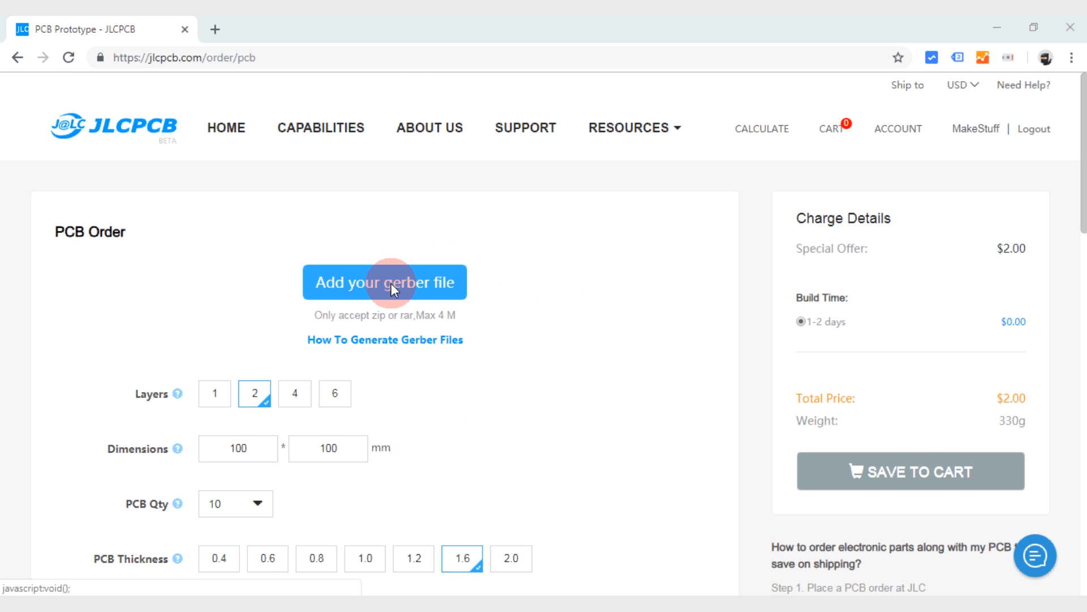
# Upload the gerber WinRAR archive from Documents\KiCad\Voltmeter to the order
pyautogui.click(384, 282)
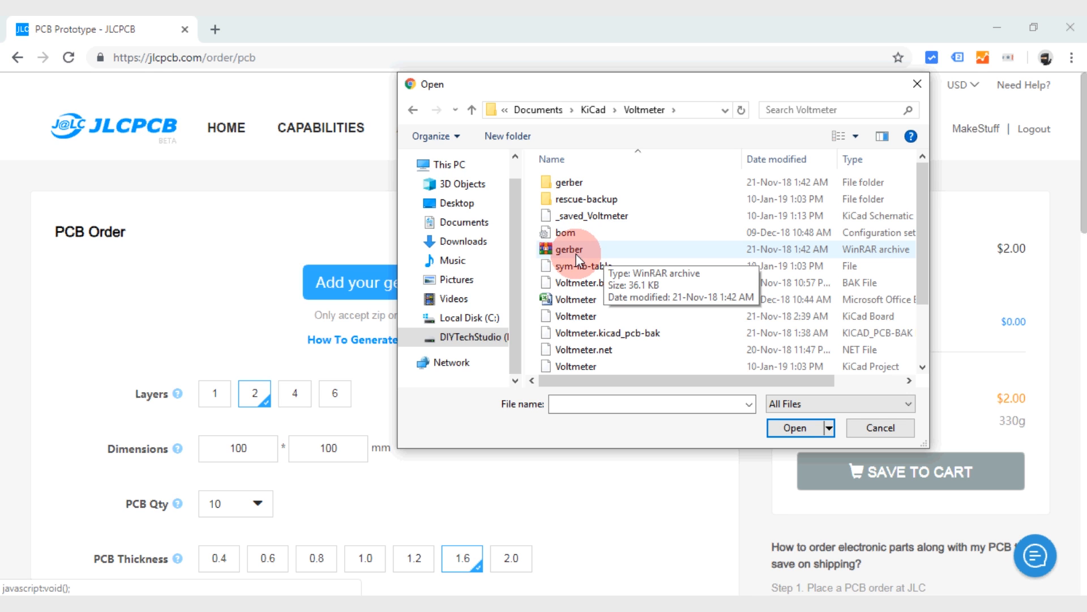
pyautogui.click(570, 249)
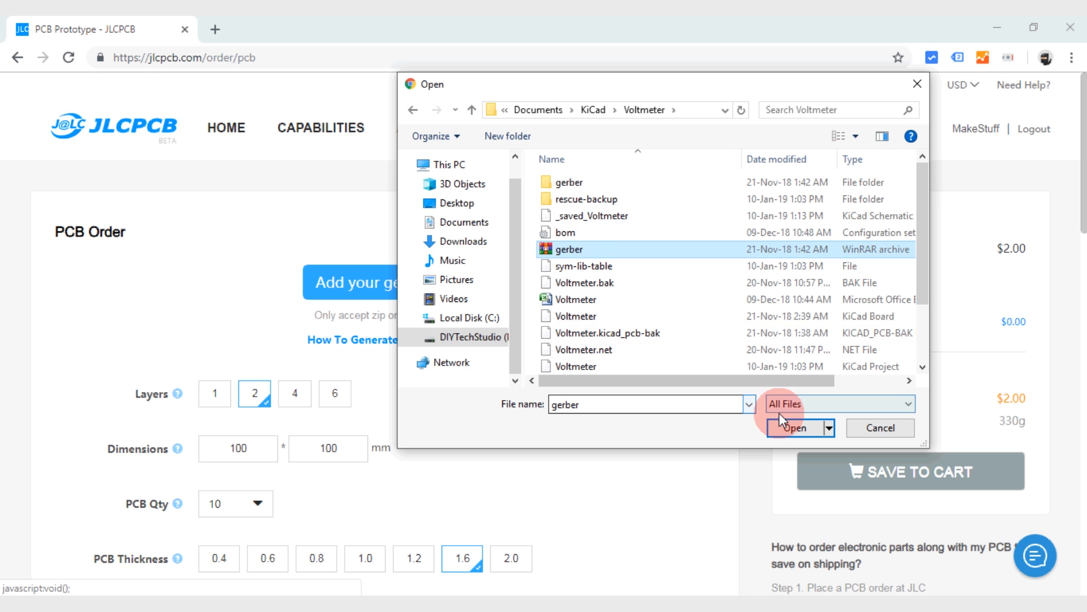
pyautogui.click(796, 427)
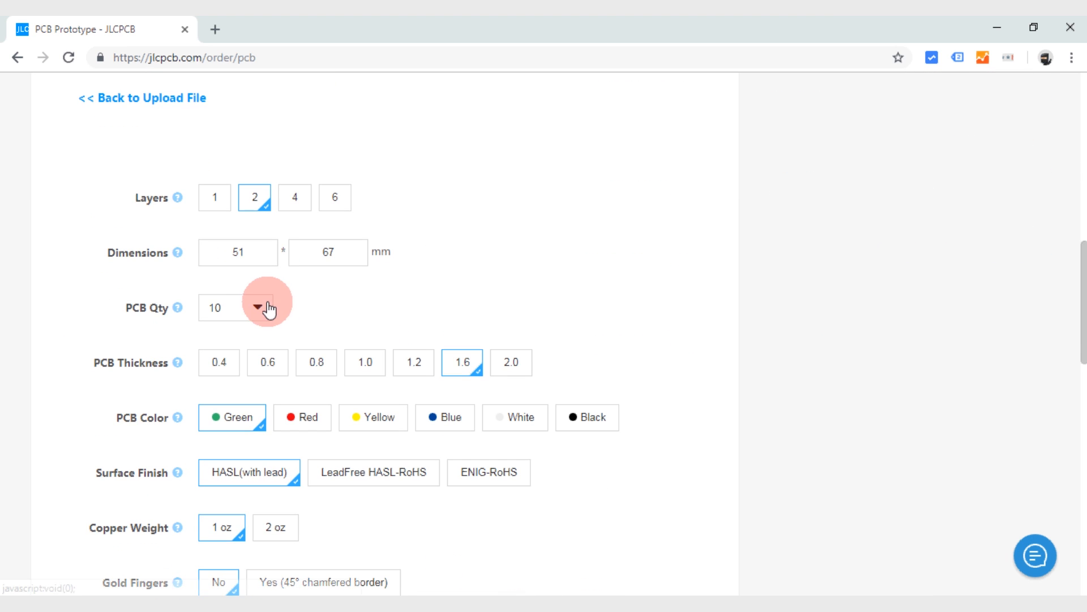
# Review the 51x67 mm two-layer board options and save the order to the cart
pyautogui.scroll(-3)
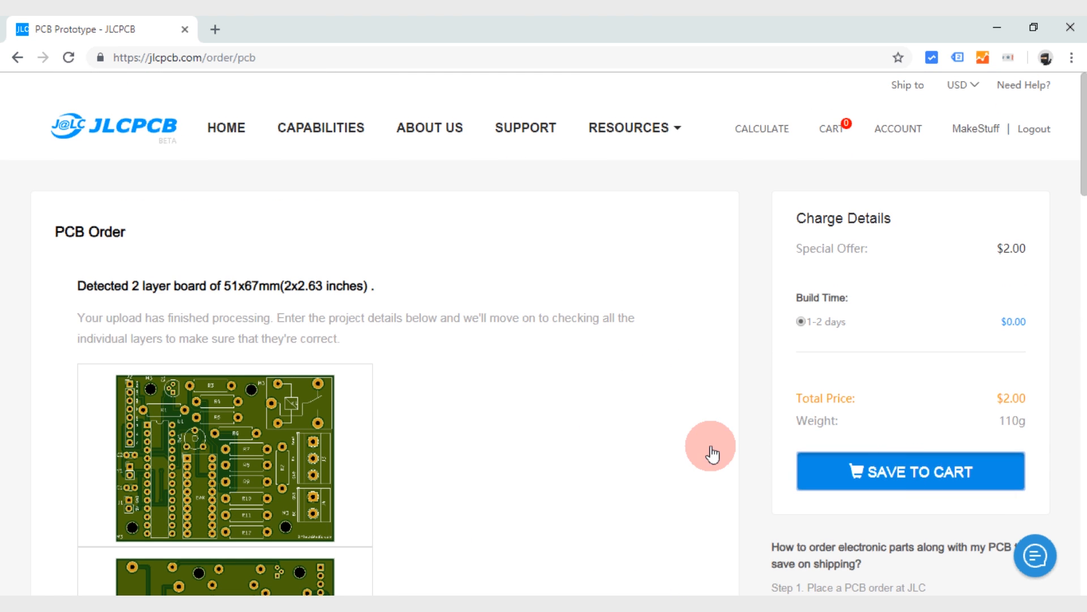
pyautogui.click(909, 471)
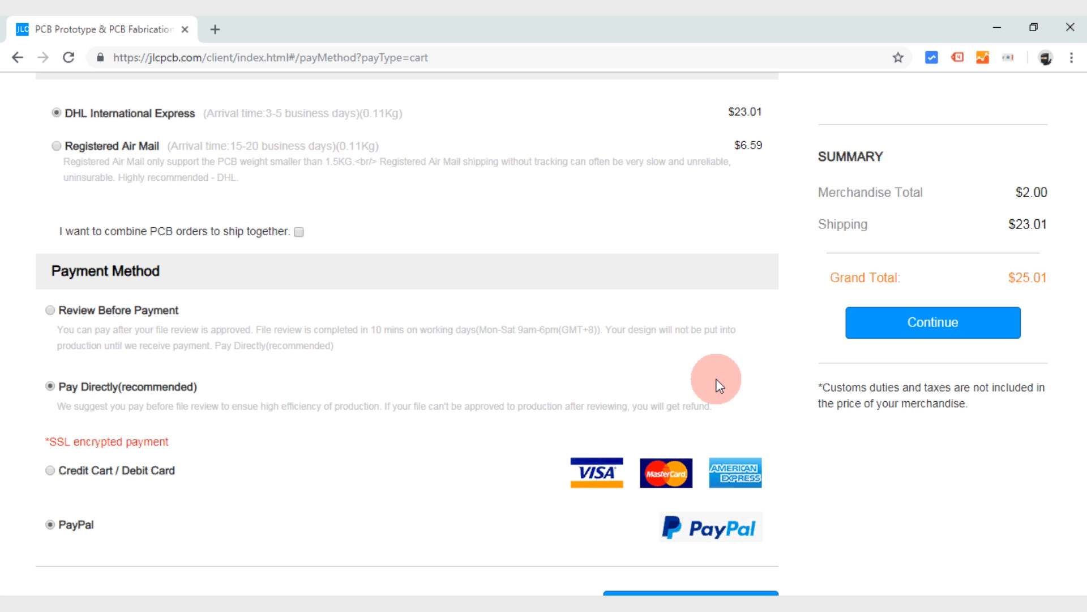